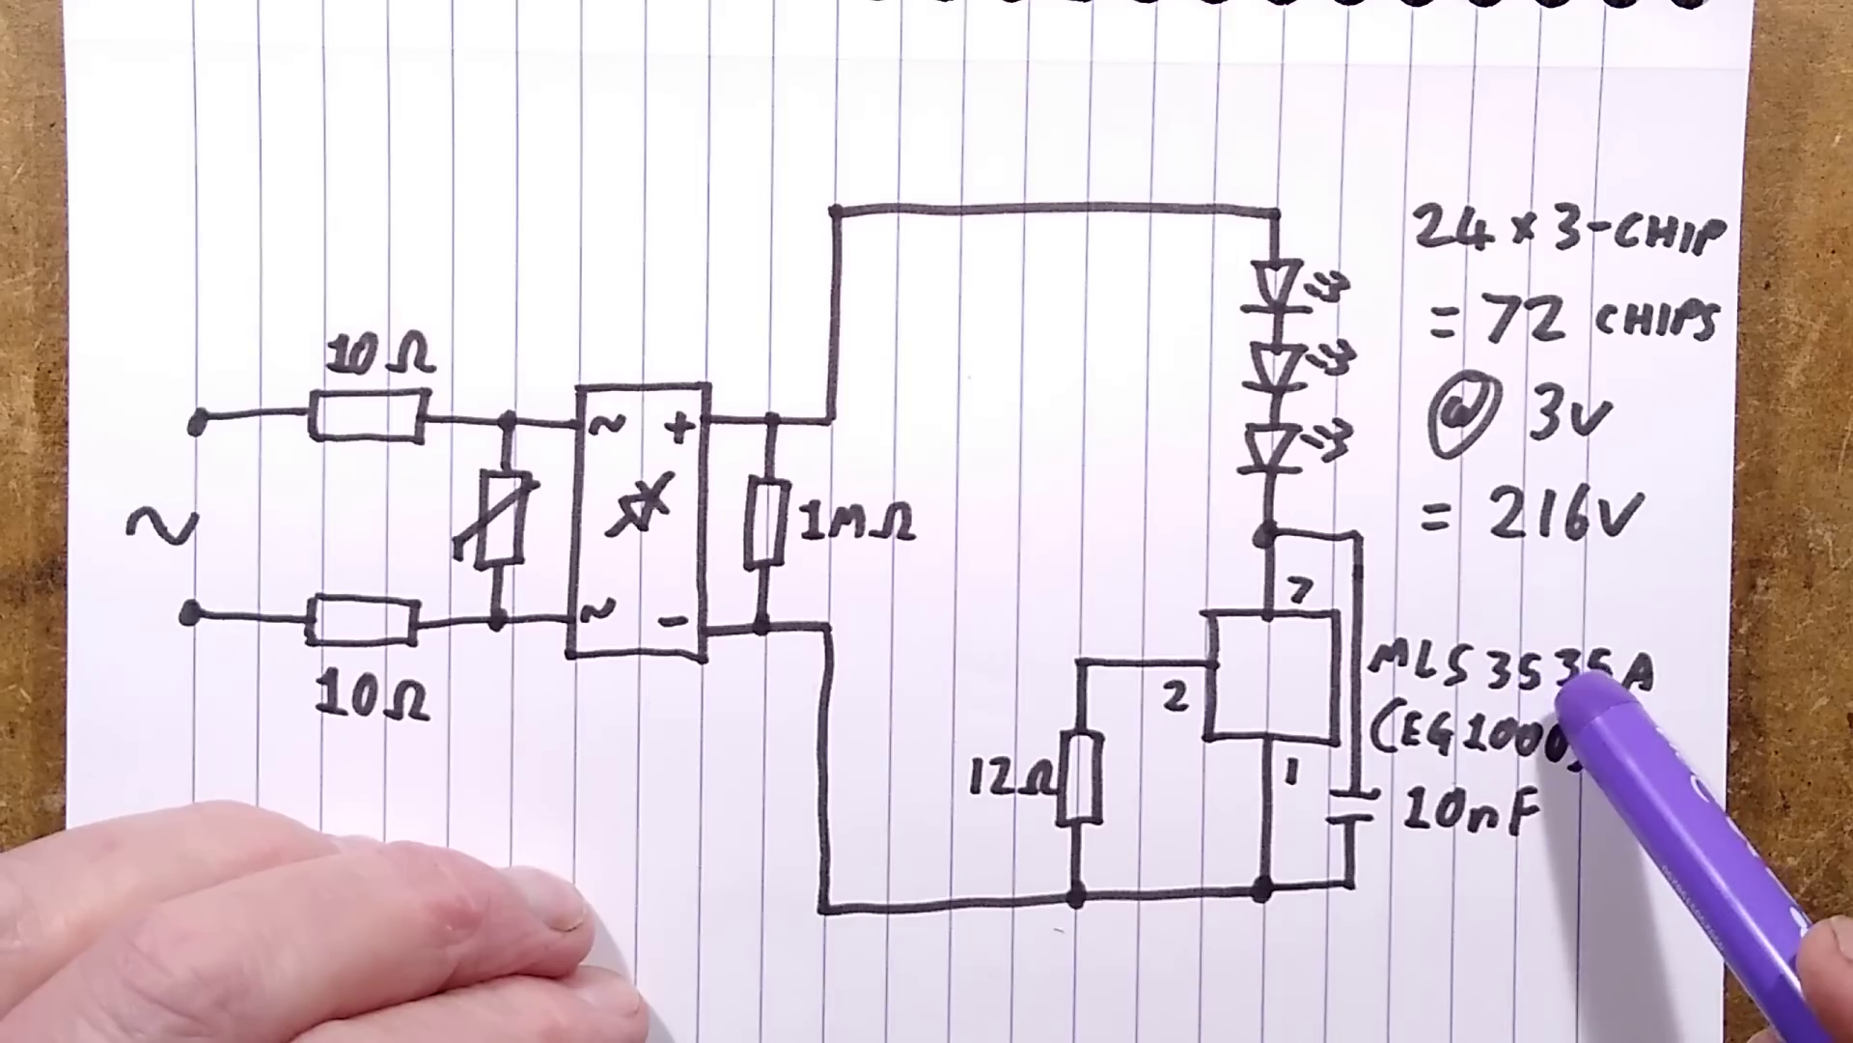
mouse_move(1478, 768)
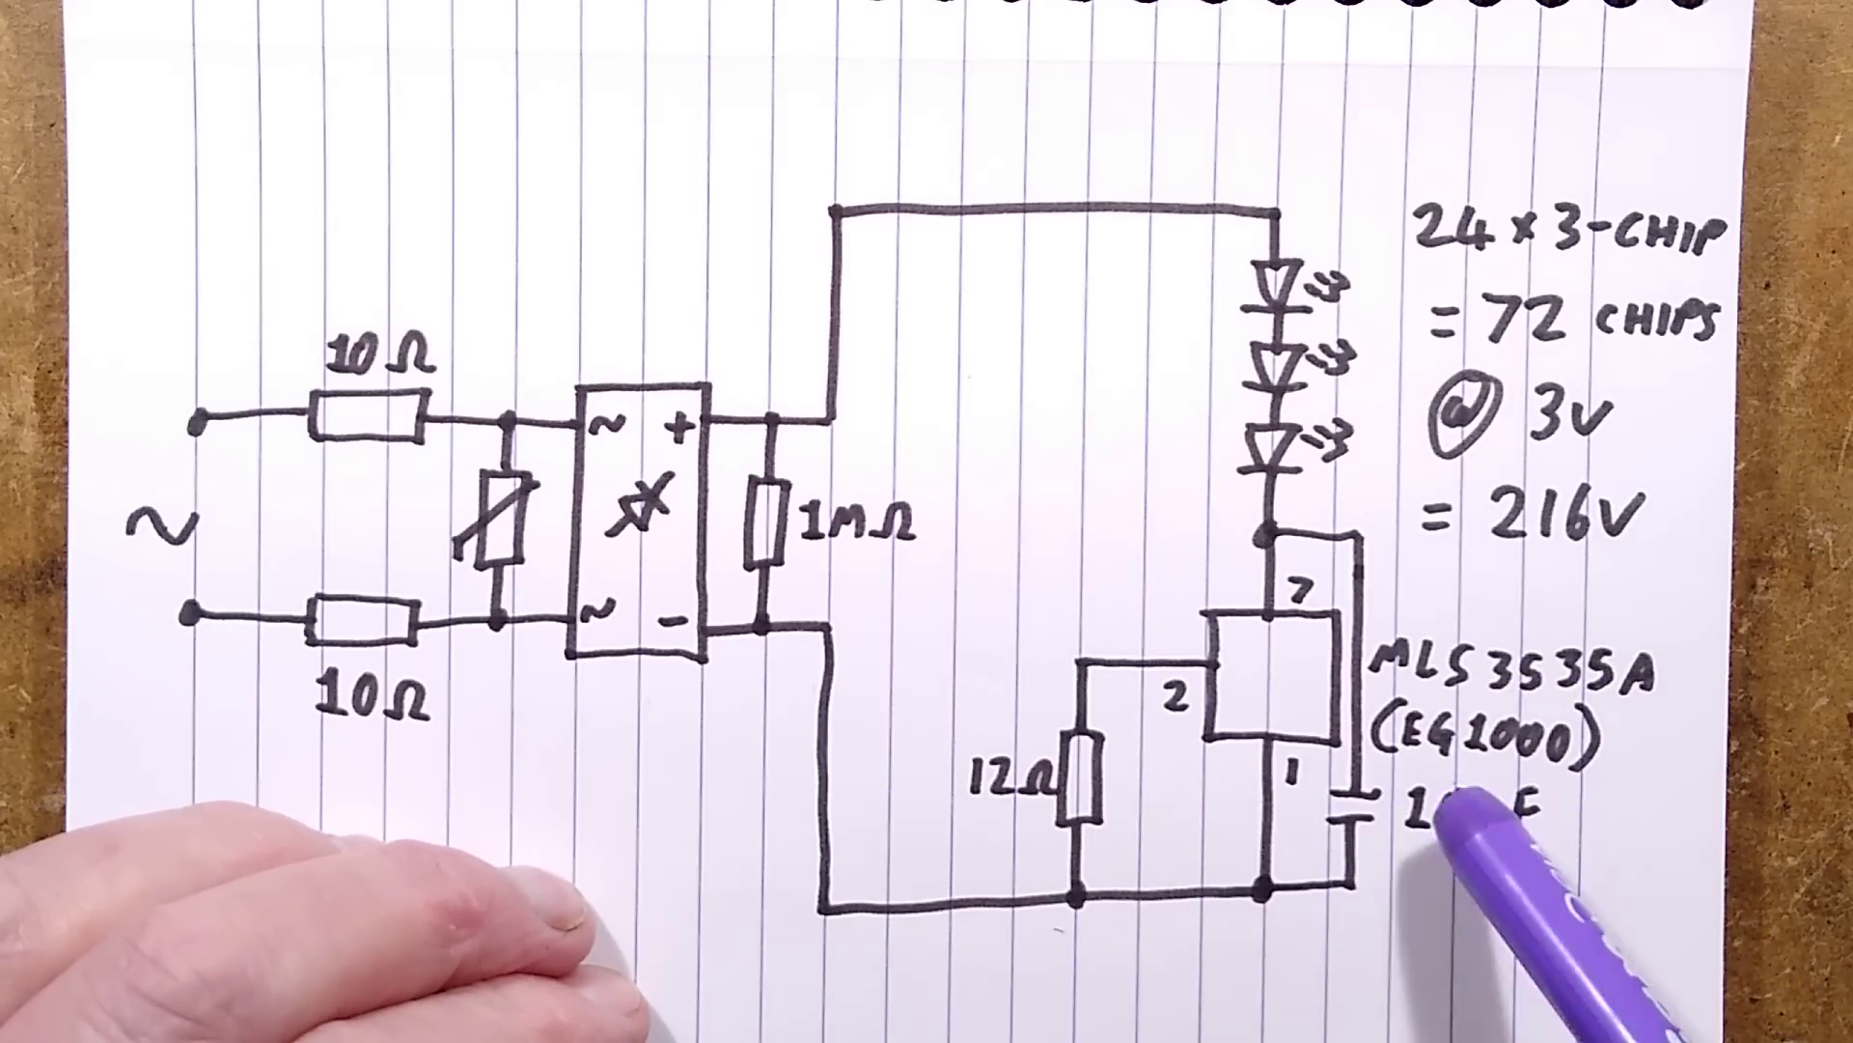
text(10nF)
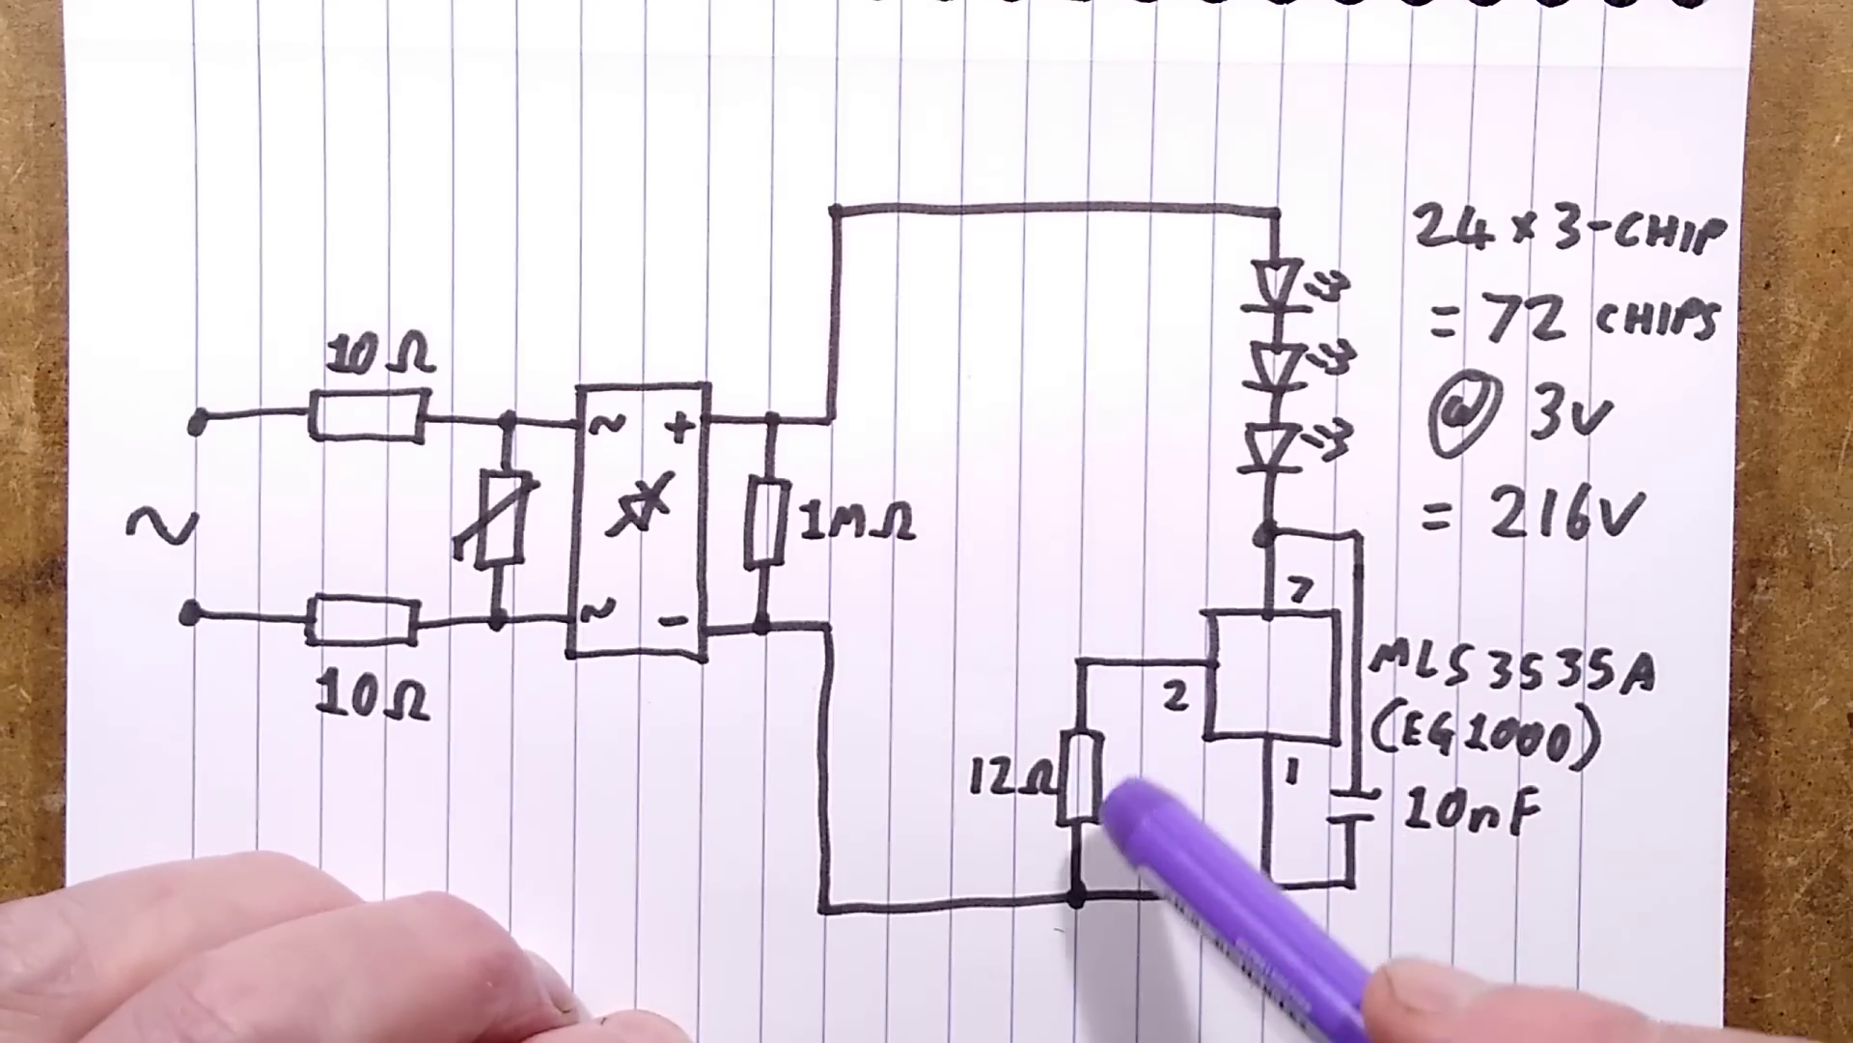
mouse_move(1241, 768)
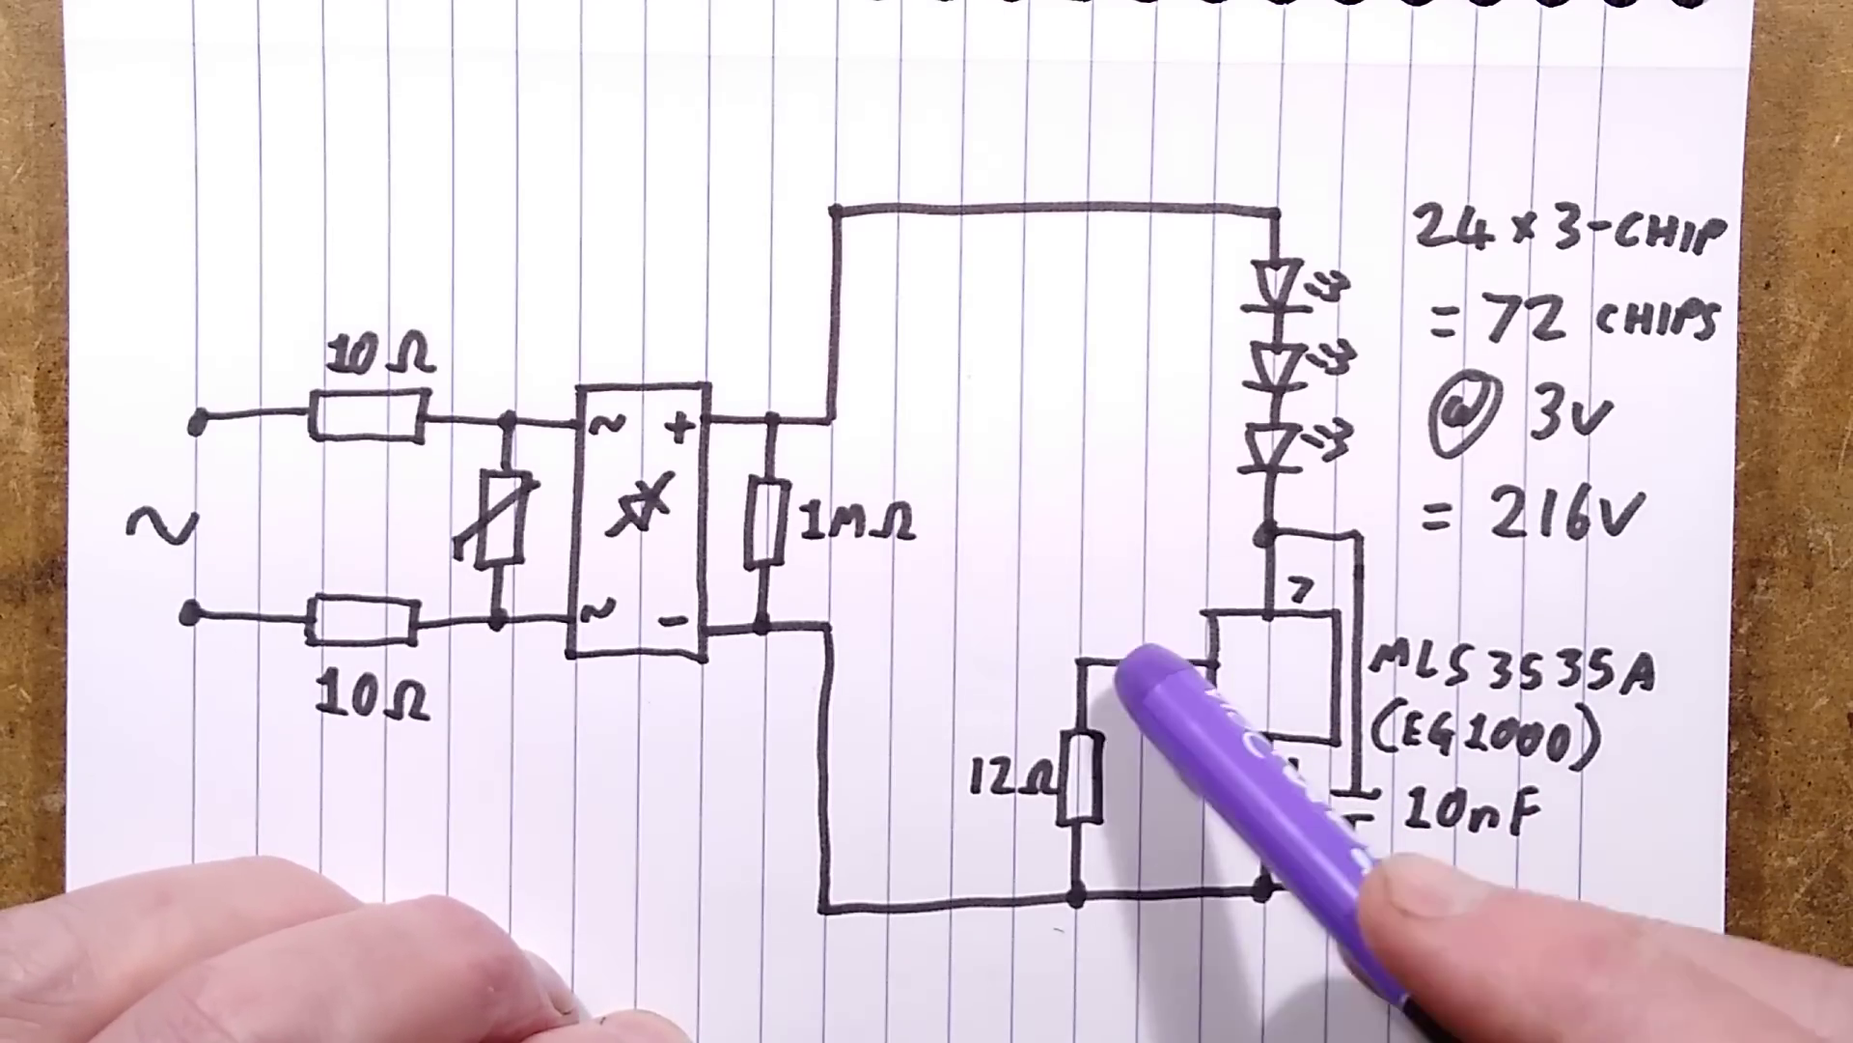